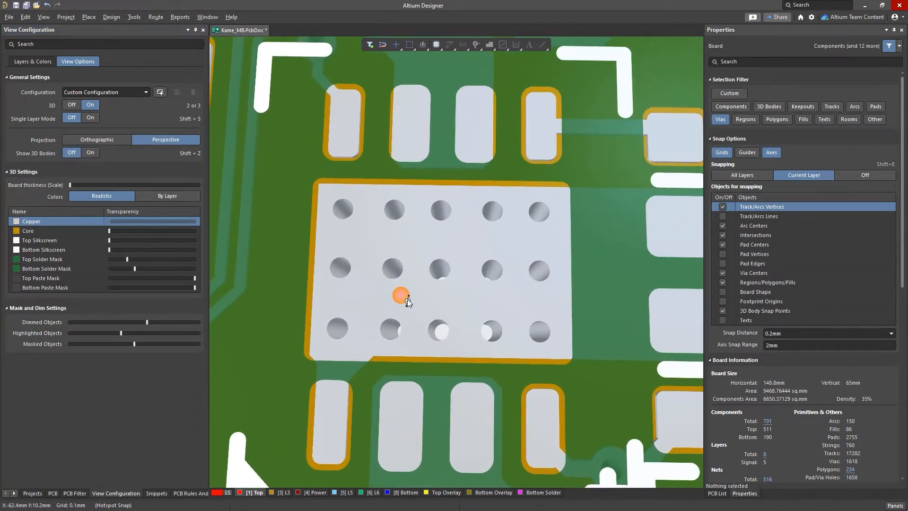
Select the grid of GND vias inside the large pad to edit their properties.
left_click(72, 104)
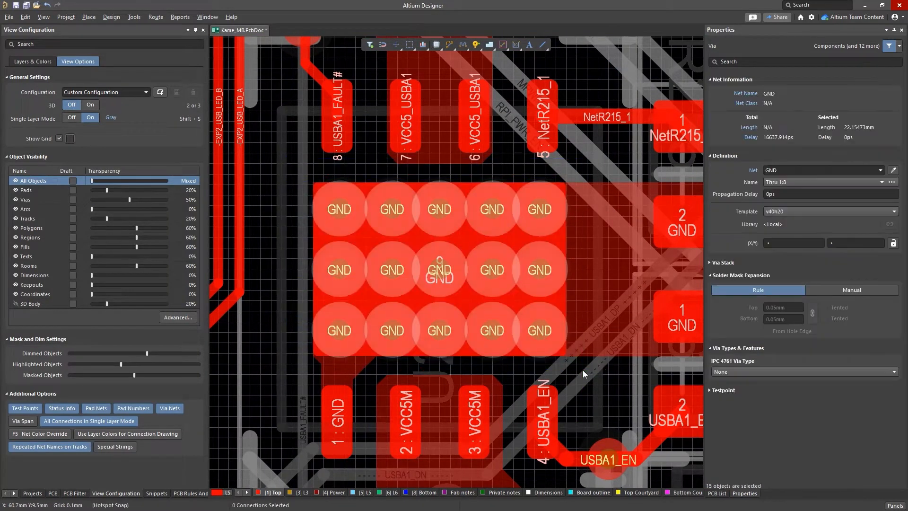
mouse_move(725, 379)
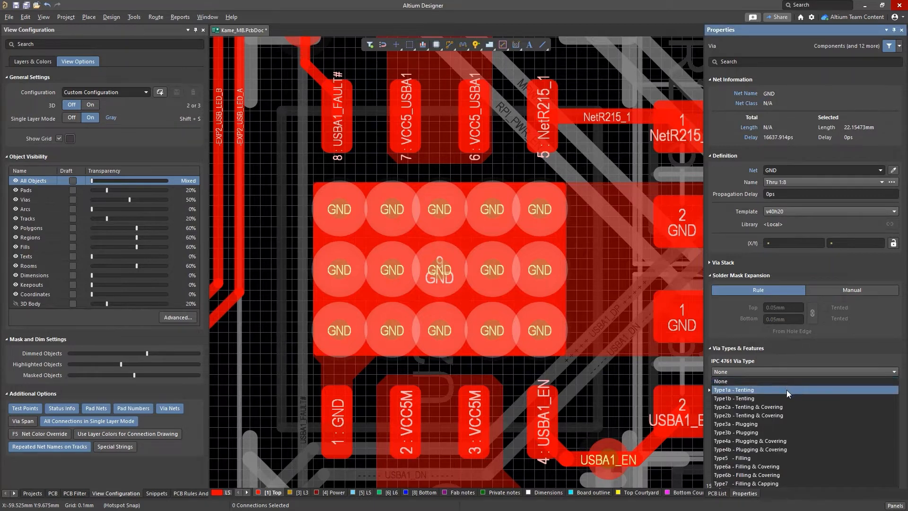
mouse_move(787, 435)
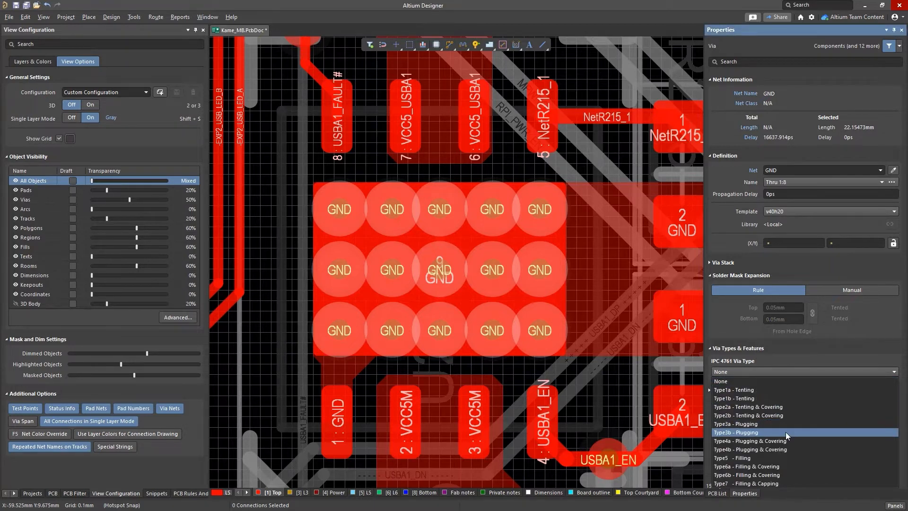
Set the selected vias' IPC 4761 via type to Type3b - Plugging.
left_click(739, 482)
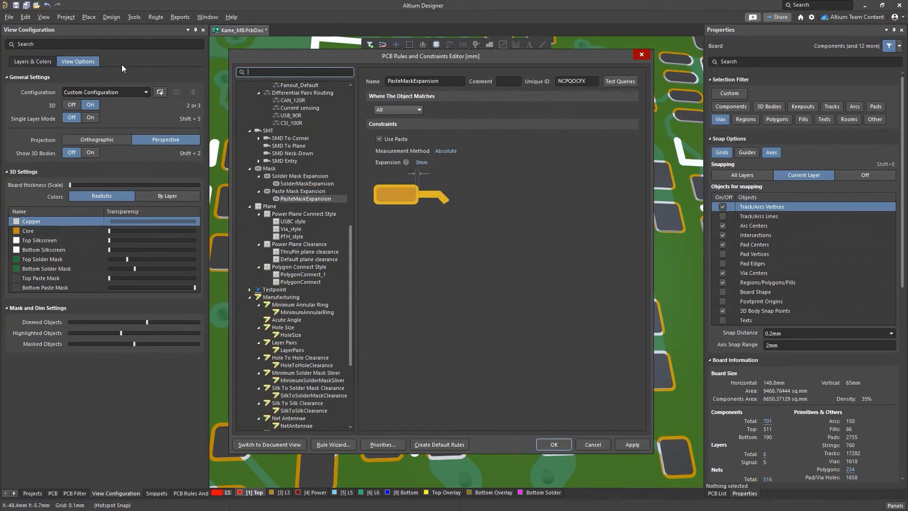
Change the PasteMaskExpansion rule to measure by Percent with -15% expansion and confirm.
left_click(446, 150)
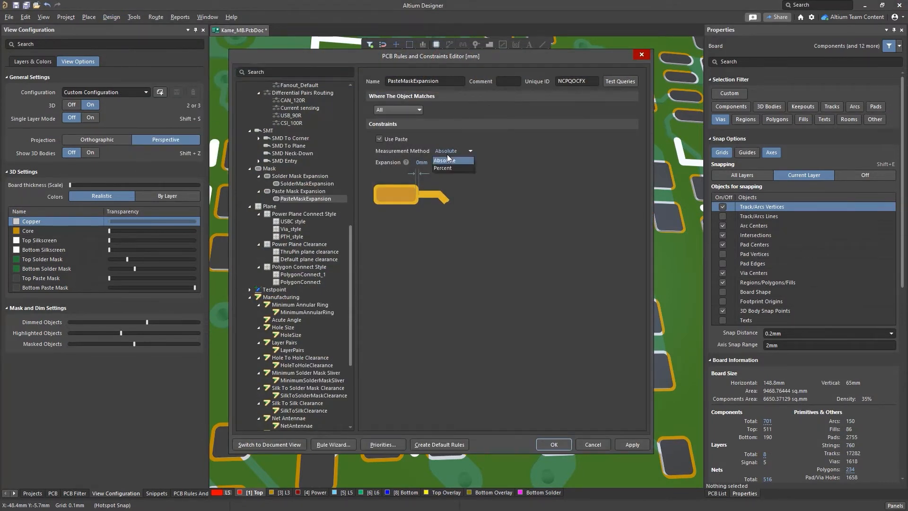
left_click(443, 169)
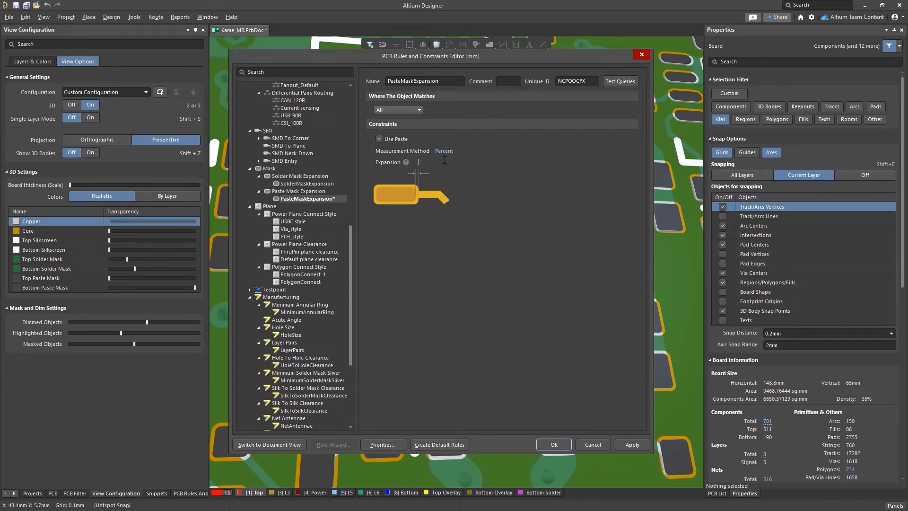
type("-15%")
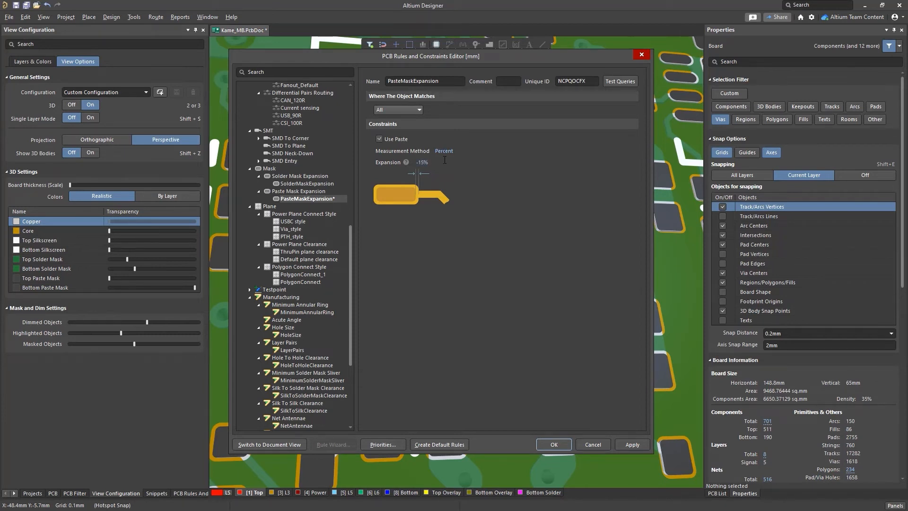
left_click(554, 444)
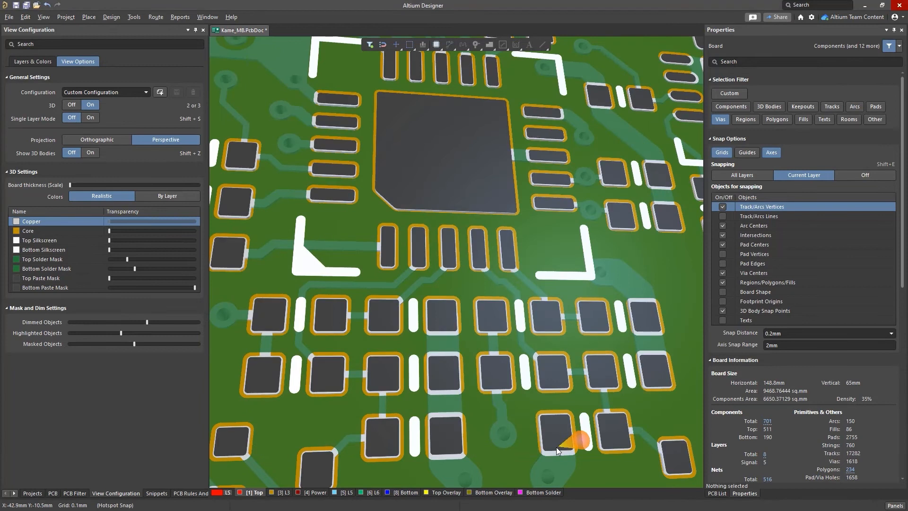